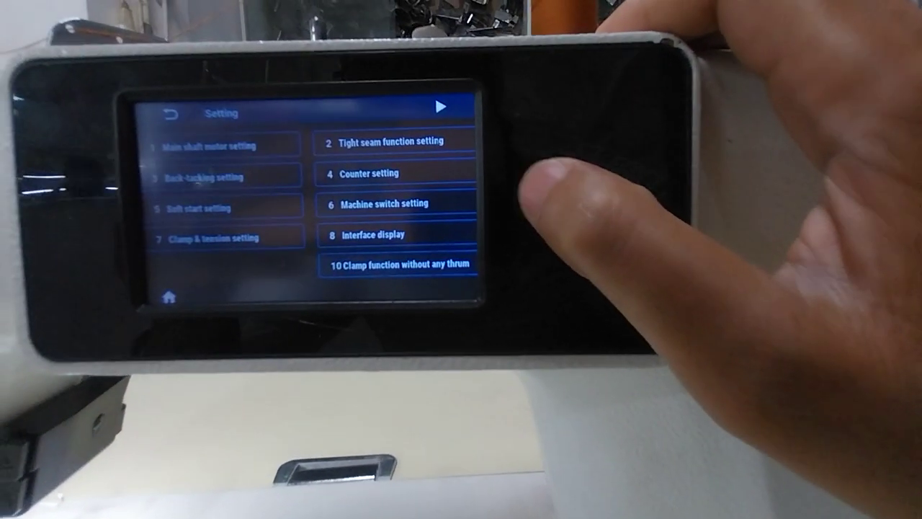
# Step: Configure the counter (U261) with selection 1, value 9999 and trimming time 2, and save
pyautogui.click(369, 173)
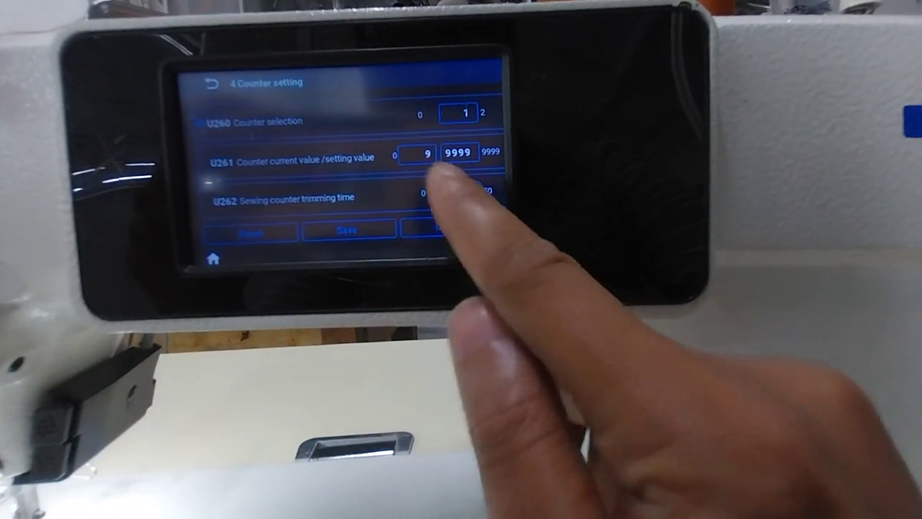
pyautogui.click(458, 152)
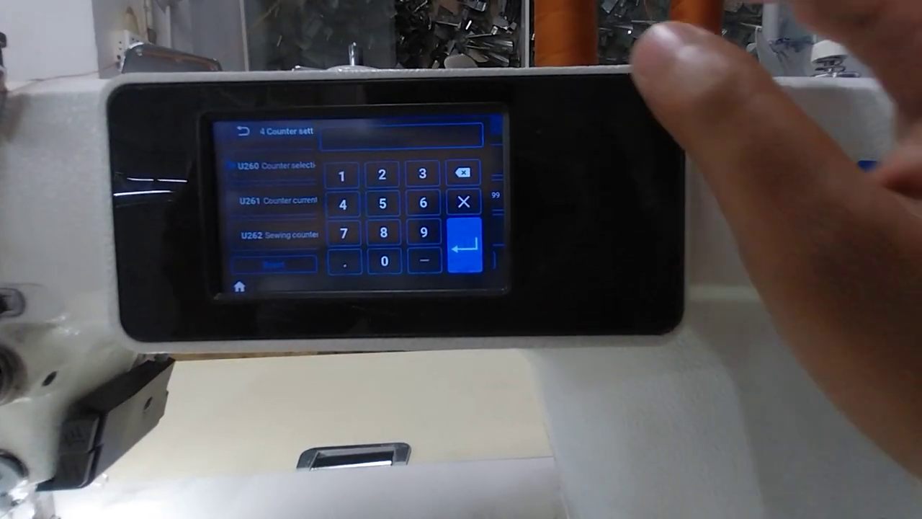
pyautogui.click(464, 241)
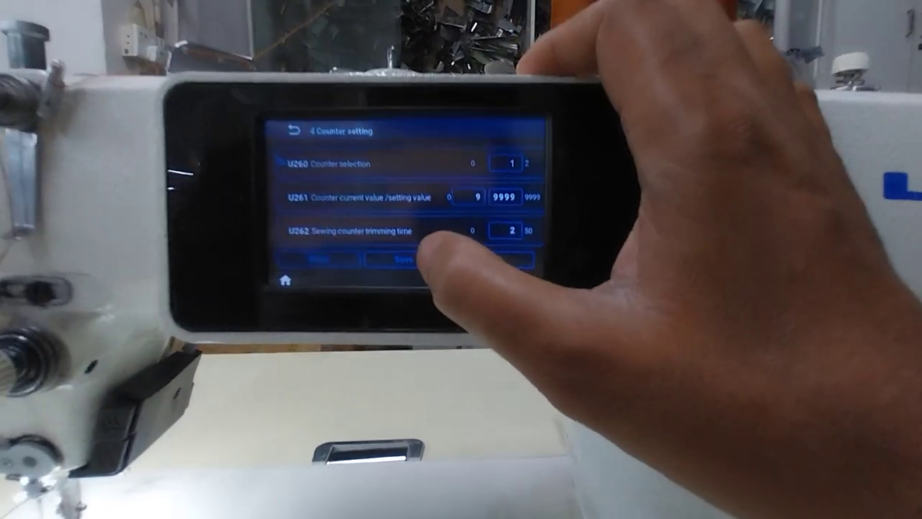
pyautogui.click(291, 127)
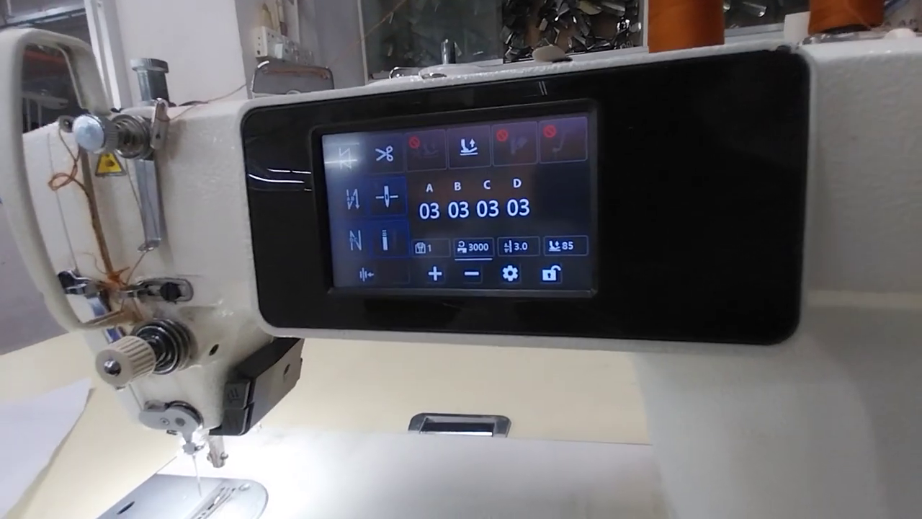
# Step: Bring up the Setting menu from the home screen via the gear icon
pyautogui.click(525, 274)
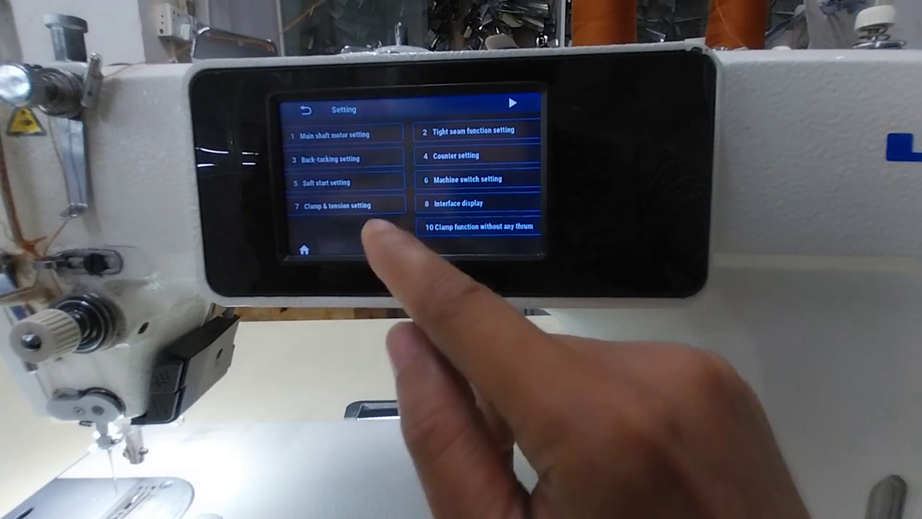
# Step: Enter 7 for a clamp and tension parameter, reaching the password keypad
pyautogui.click(349, 206)
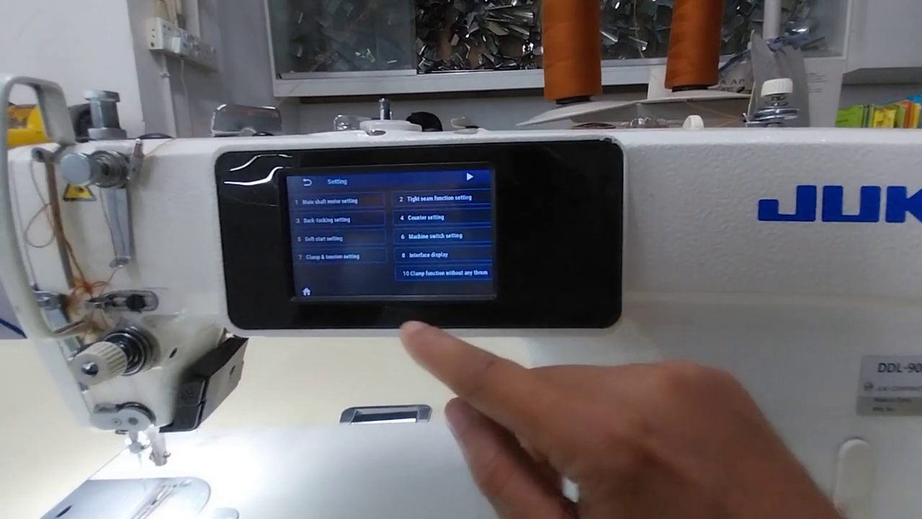
pyautogui.click(338, 256)
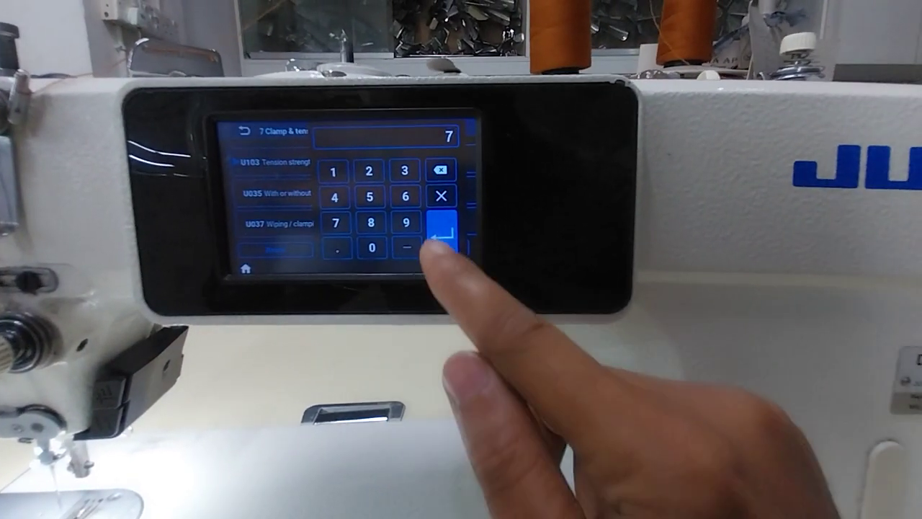
pyautogui.click(441, 230)
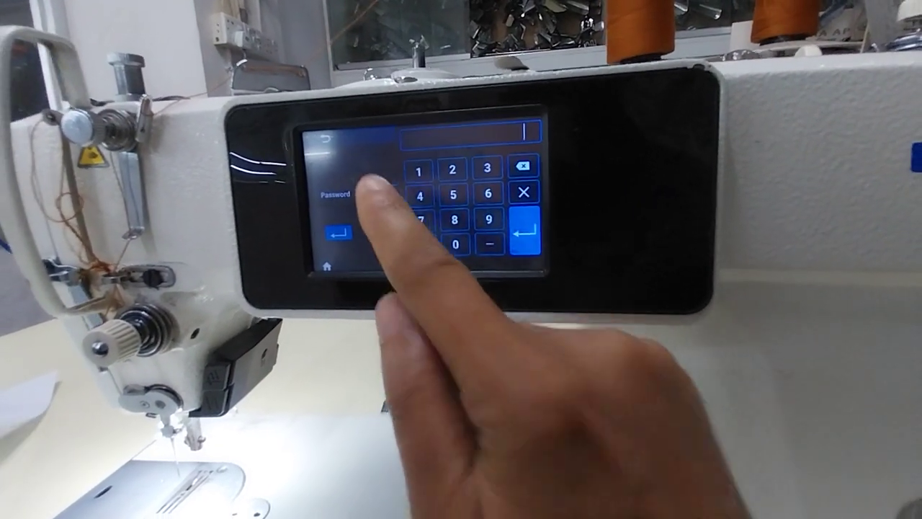
# Step: Enter the technician password to unlock the extended settings menu
pyautogui.click(454, 242)
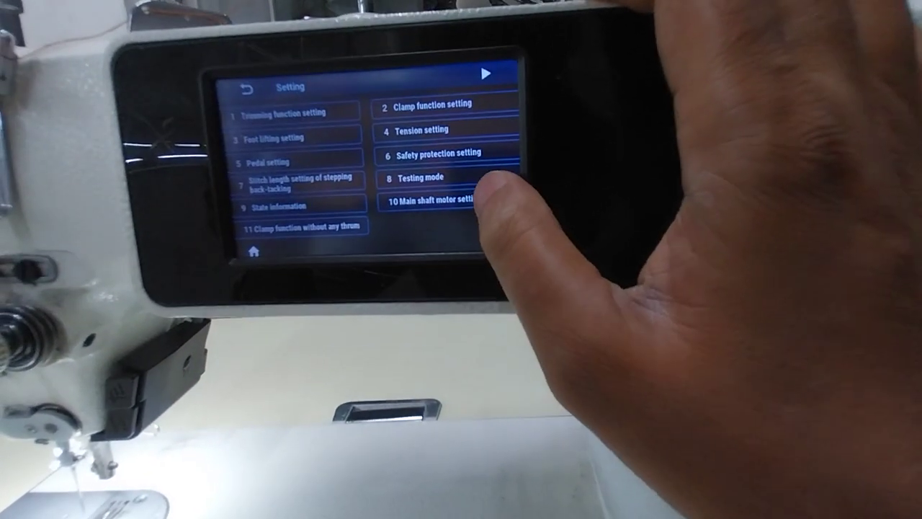
# Step: Run K128 main shaft motor zero point correction and save the 673 reading
pyautogui.click(432, 199)
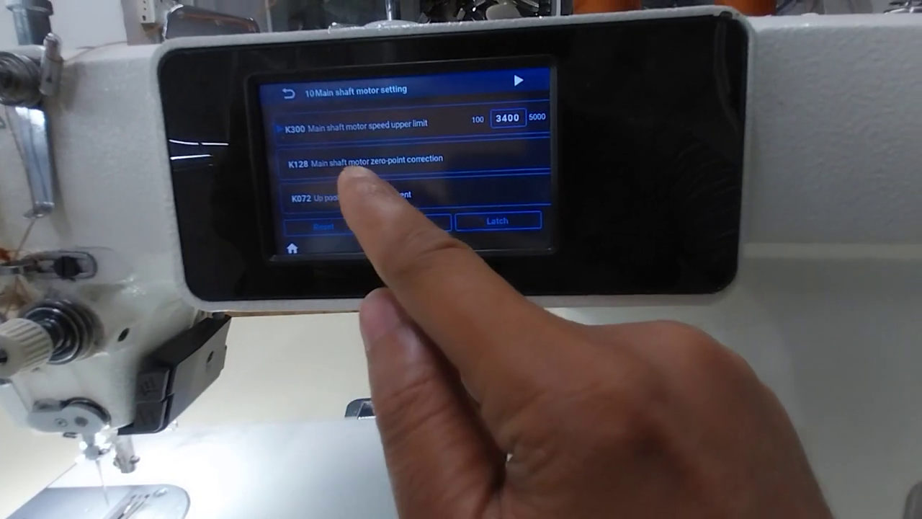
pyautogui.click(363, 158)
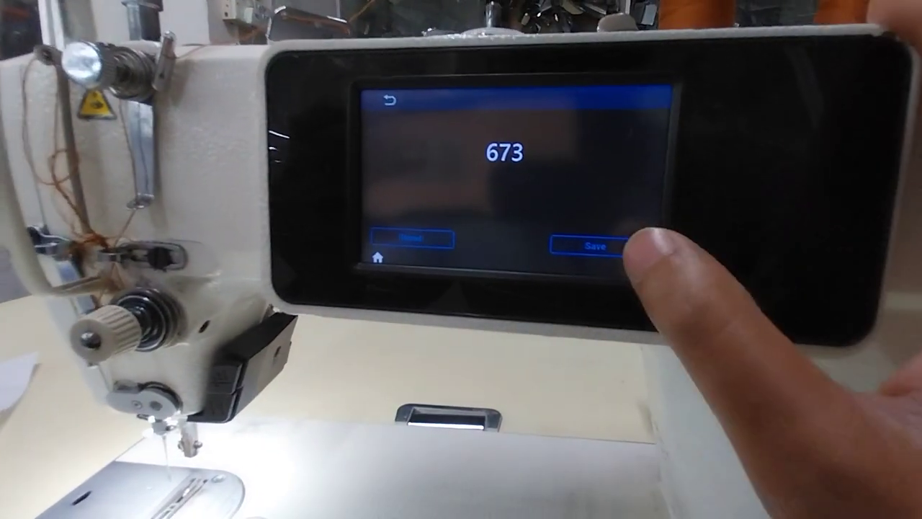
pyautogui.click(589, 245)
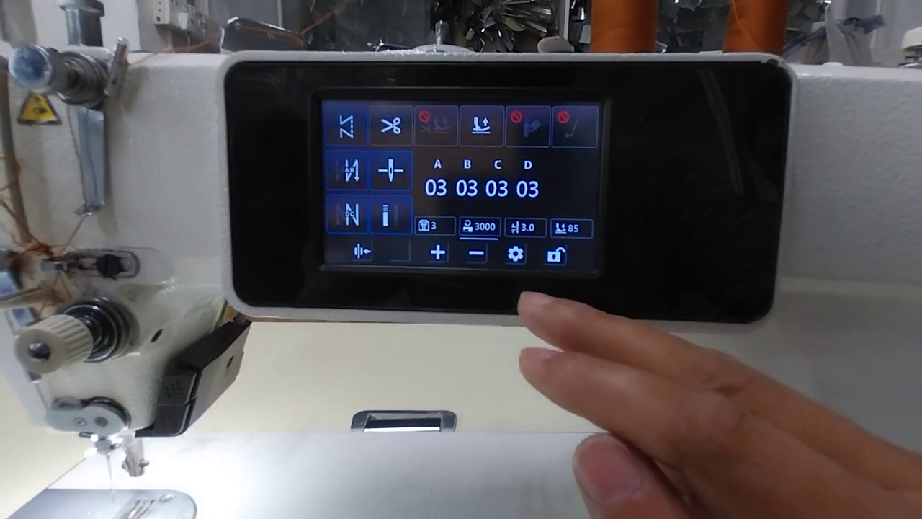
# Step: Enter a value of 10 for the U271/U270 interface display setting
pyautogui.click(516, 257)
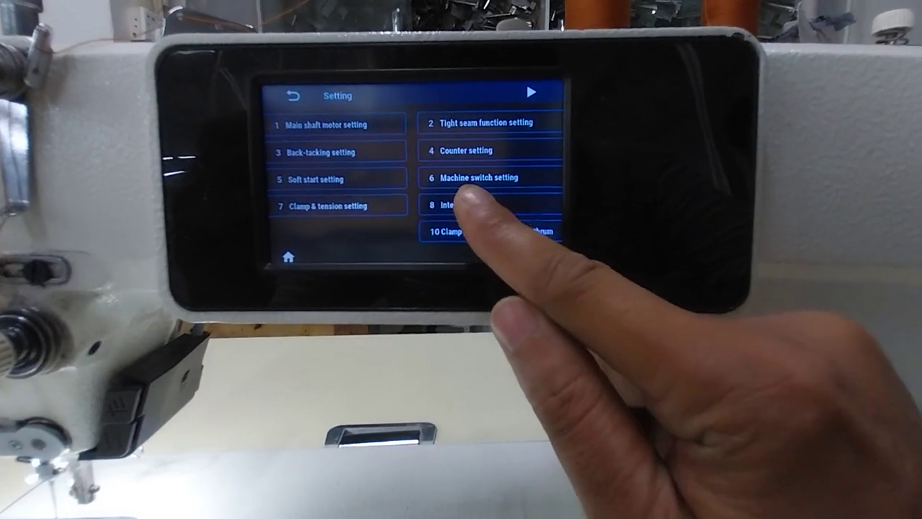
pyautogui.click(449, 205)
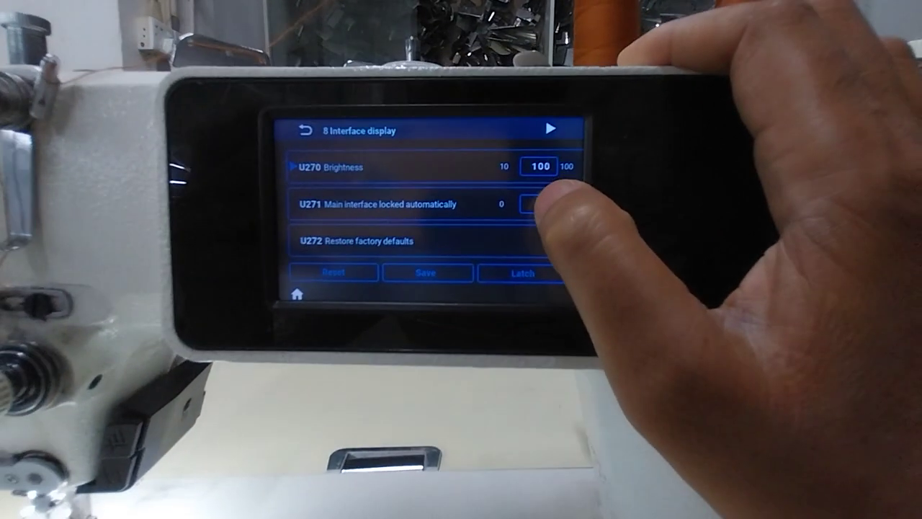
pyautogui.click(539, 167)
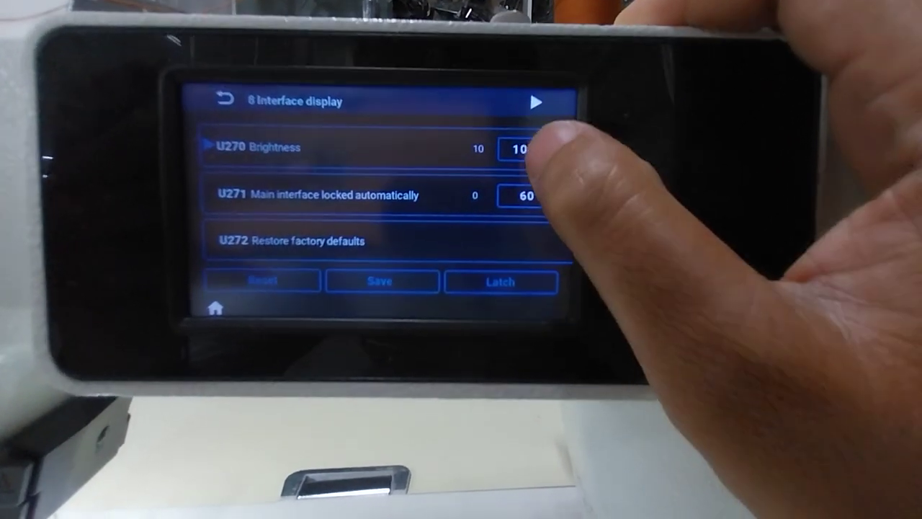
pyautogui.click(521, 147)
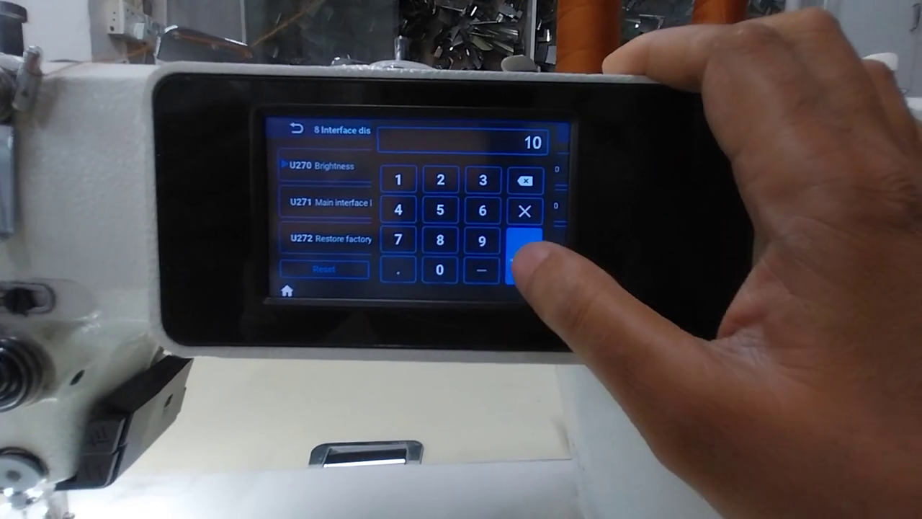
pyautogui.click(520, 257)
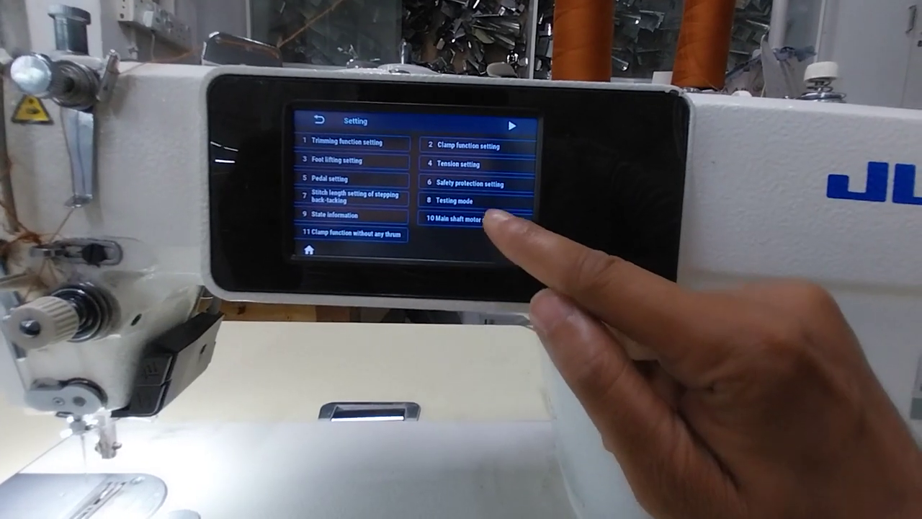
# Step: Change K300 motor speed upper limit from 3400 to 3000 and reopen to verify
pyautogui.click(464, 218)
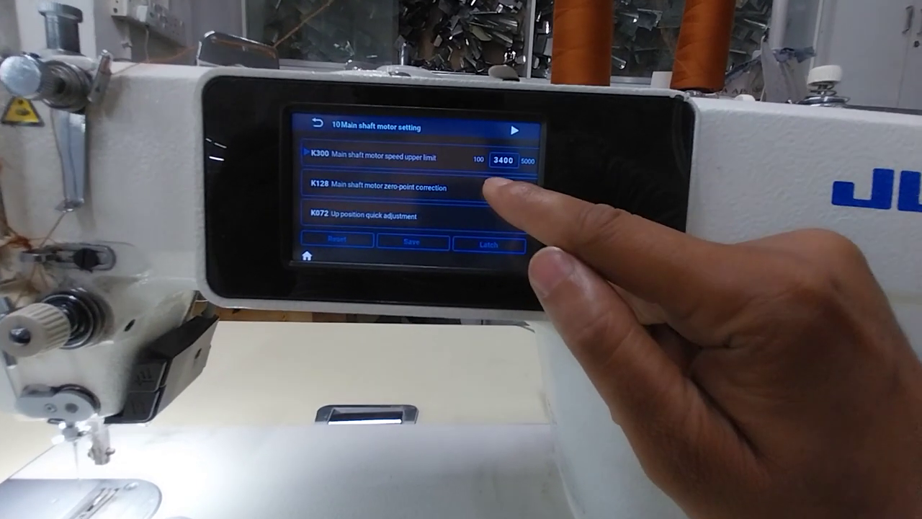
pyautogui.click(507, 157)
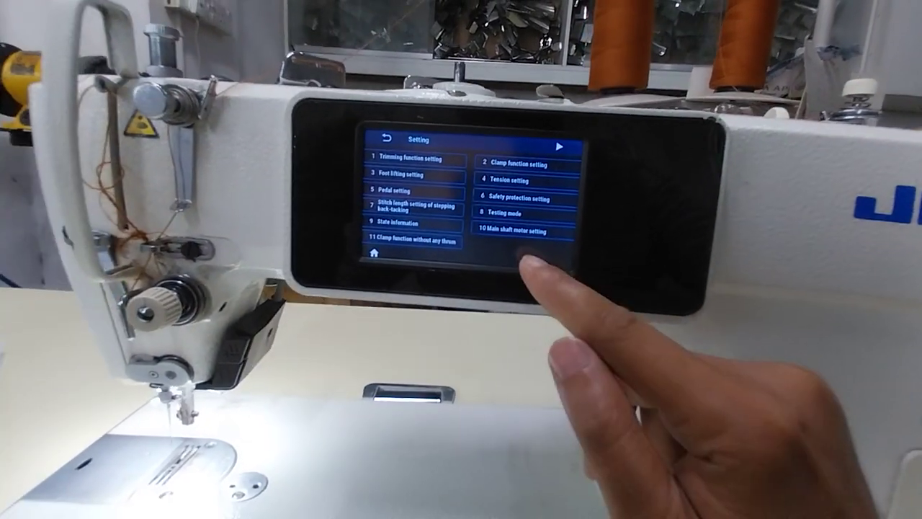
pyautogui.click(525, 231)
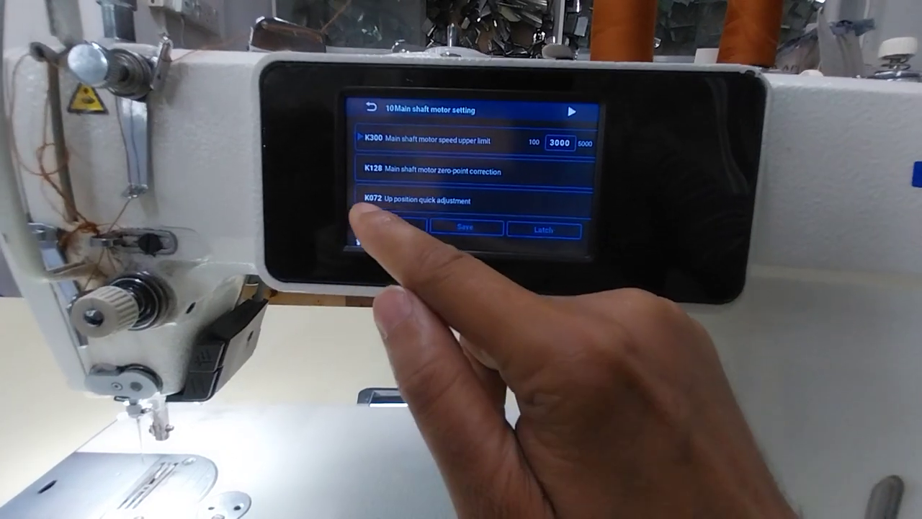